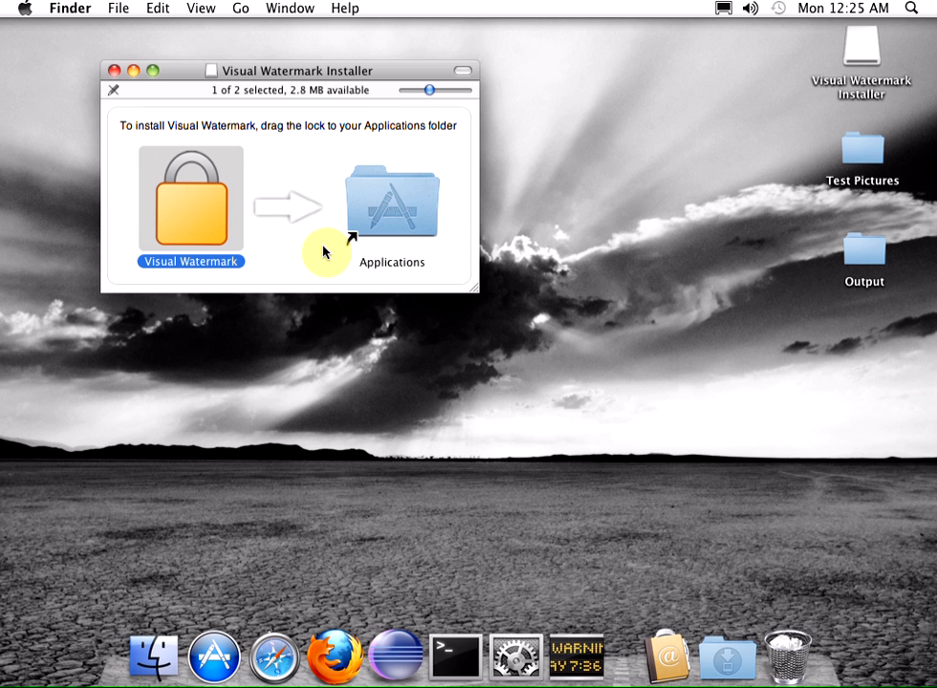
mouse_move(264, 126)
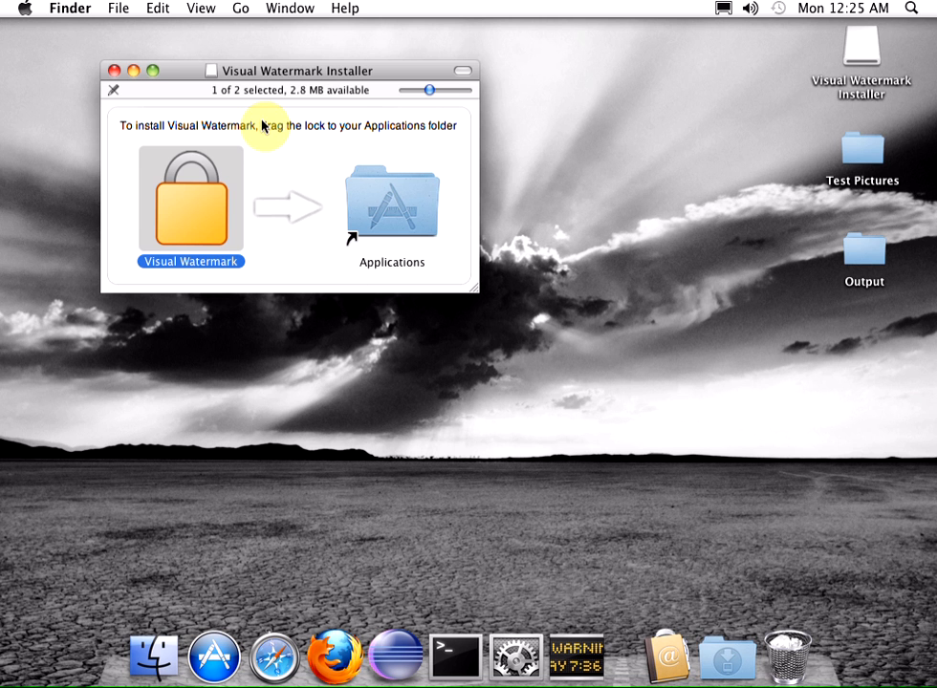
Drag the Visual Watermark app onto the Applications folder and launch it.
drag(191, 195, 220, 219)
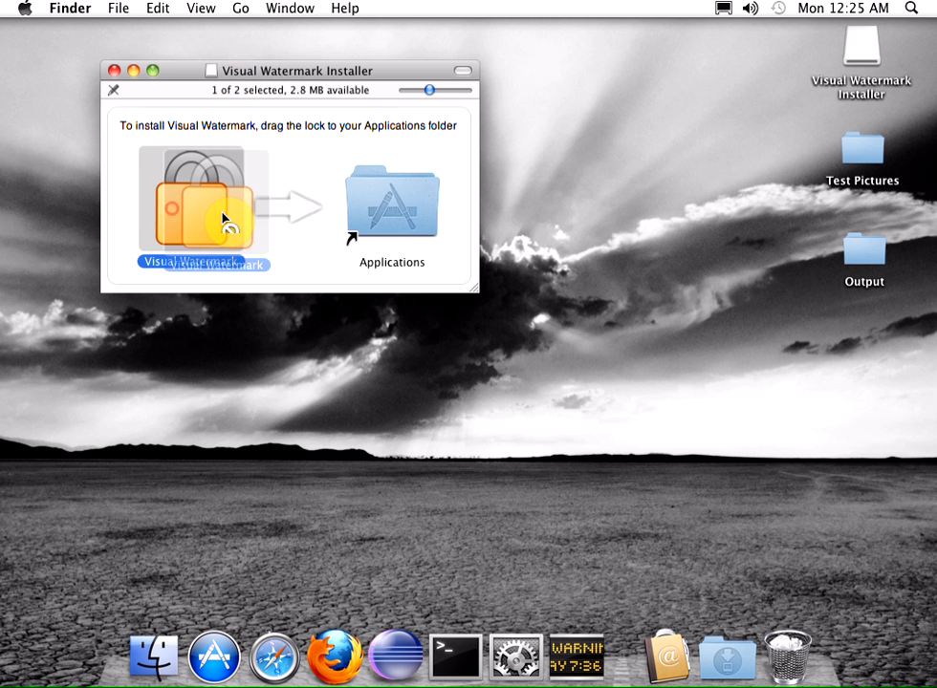
drag(191, 206, 390, 206)
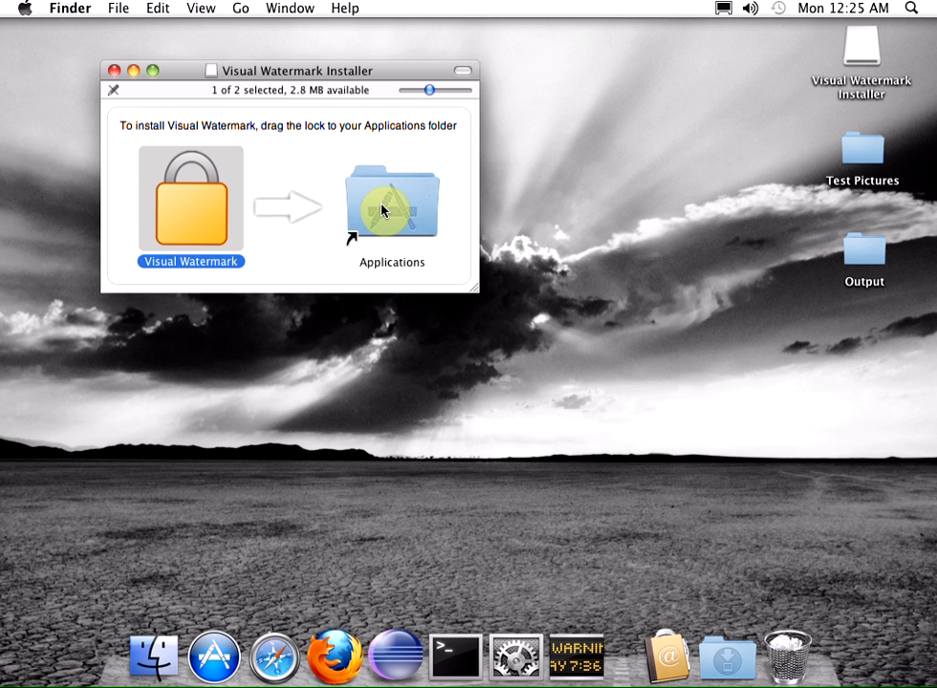
click(722, 661)
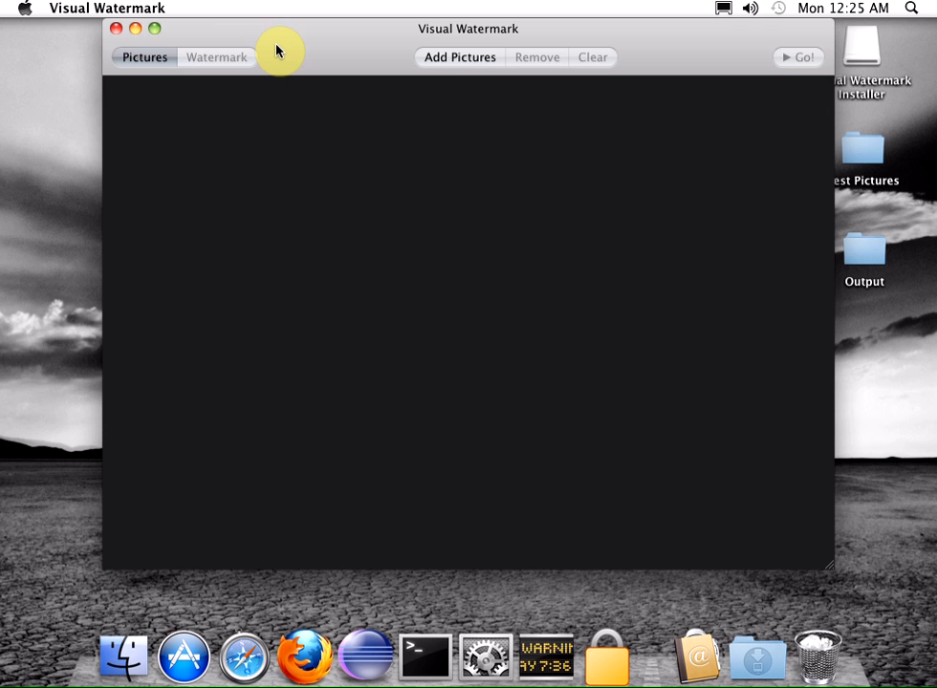
mouse_move(113, 57)
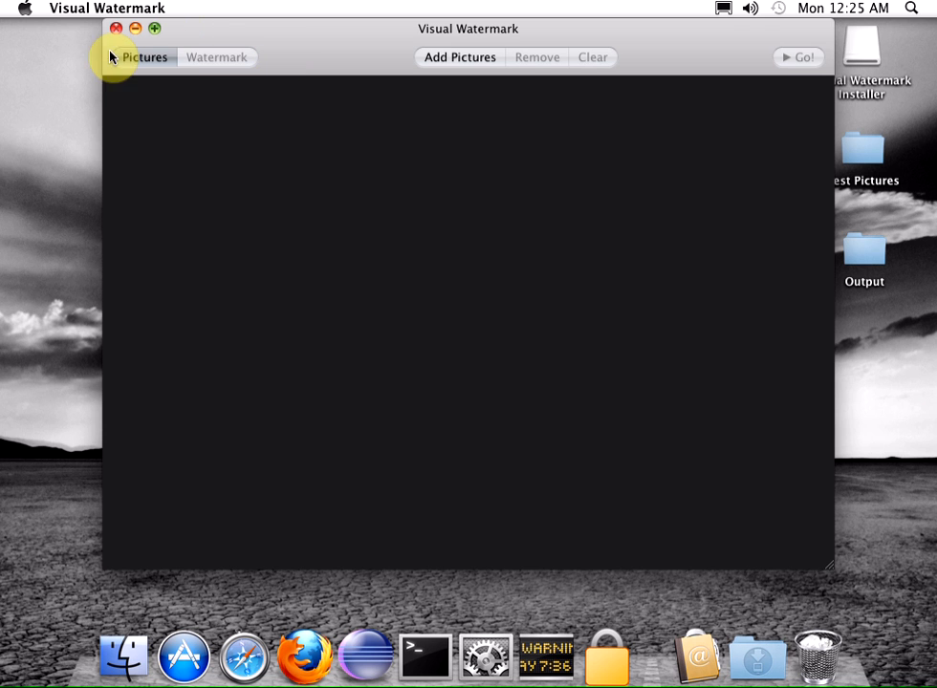
mouse_move(278, 69)
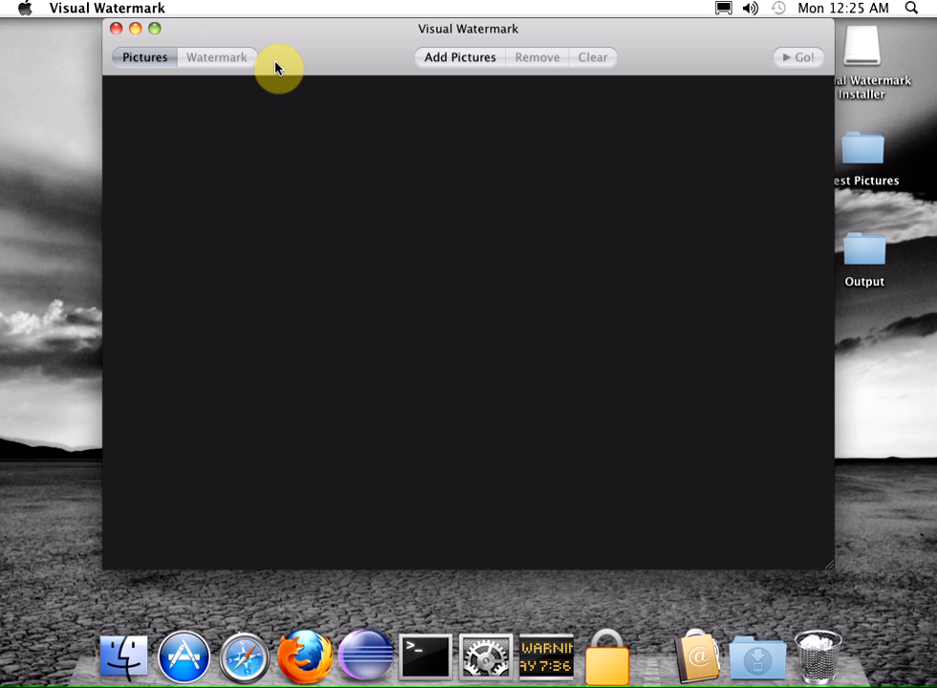
mouse_move(643, 59)
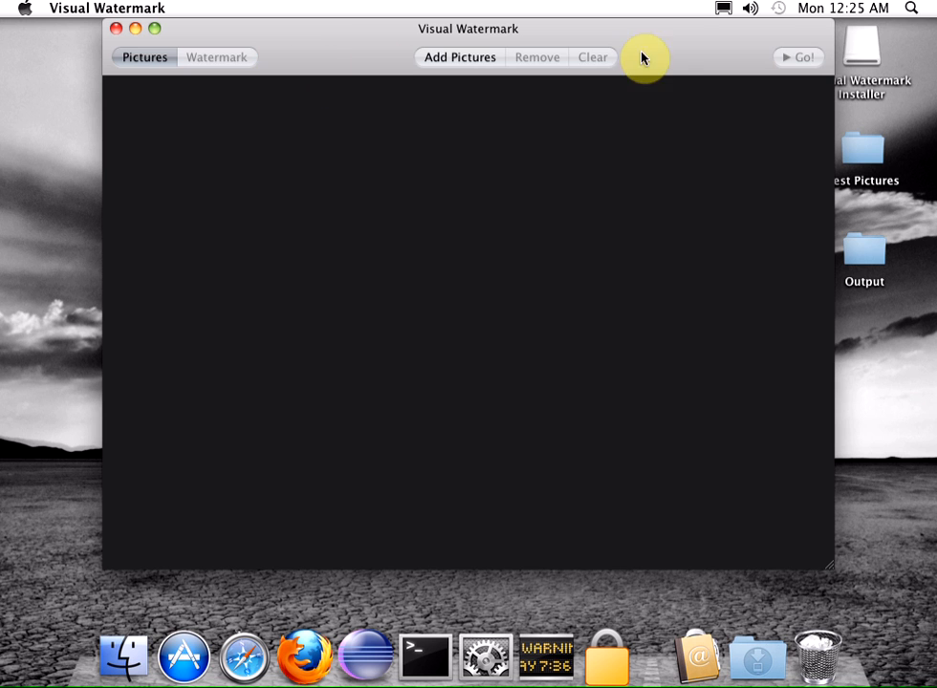
mouse_move(421, 50)
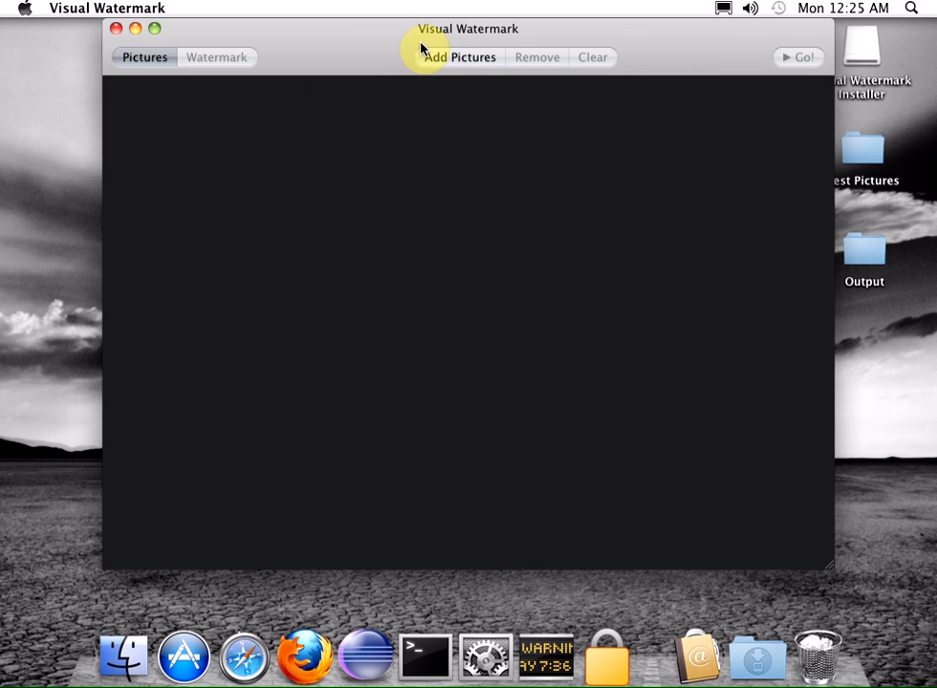
mouse_move(767, 46)
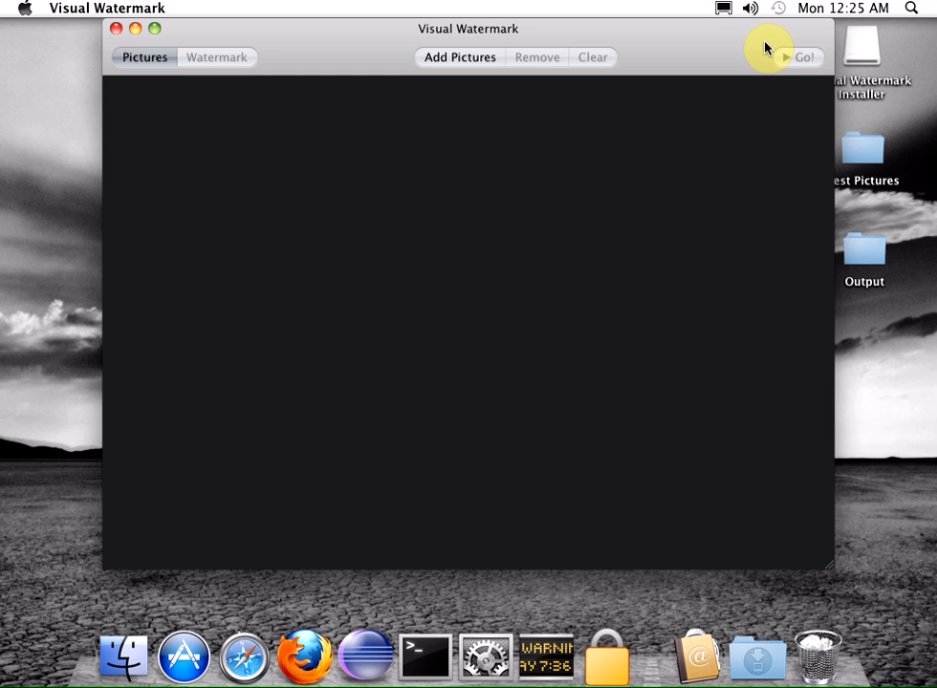
mouse_move(742, 45)
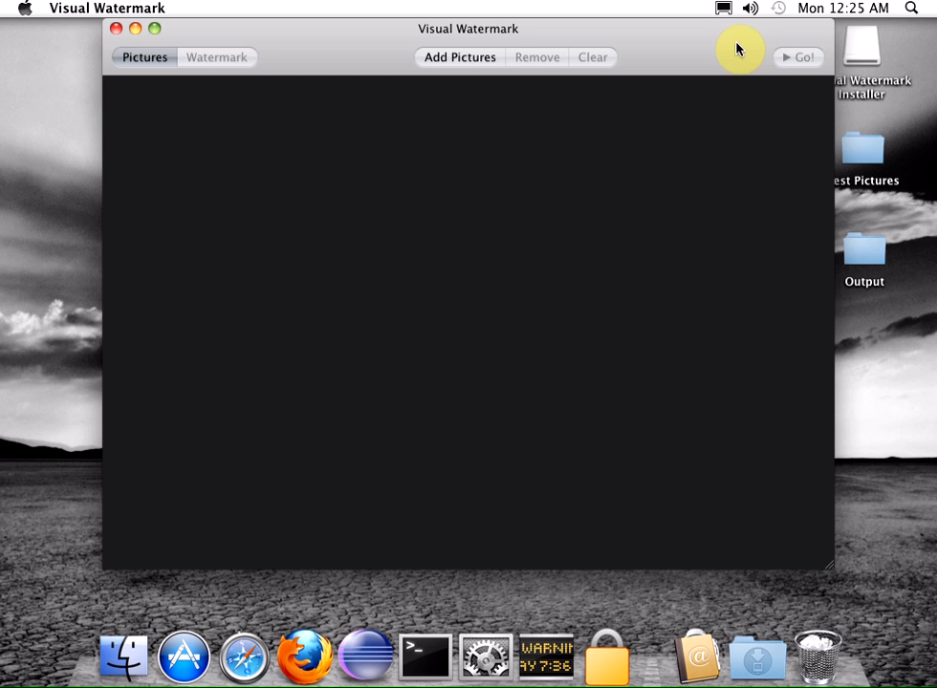
Add the Desktop's Test Pictures folder so its images appear as batch thumbnails.
click(459, 57)
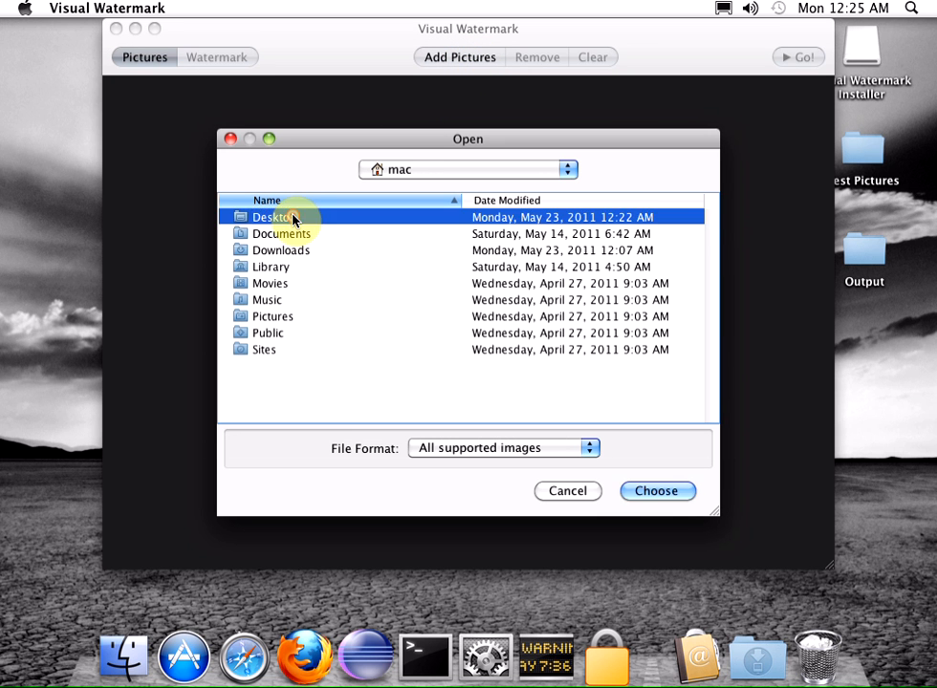
double_click(277, 218)
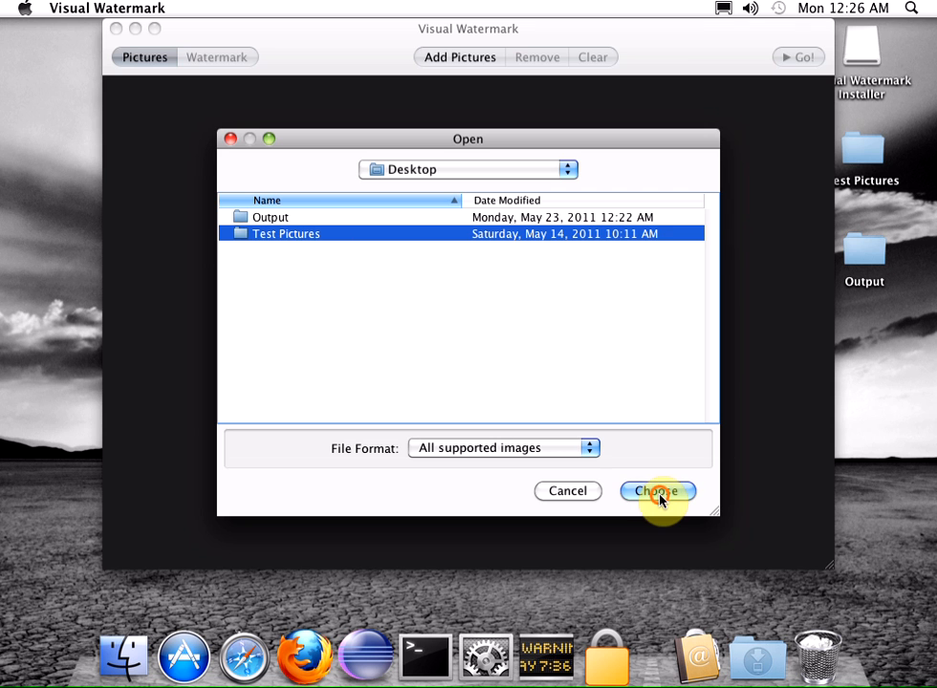
click(658, 491)
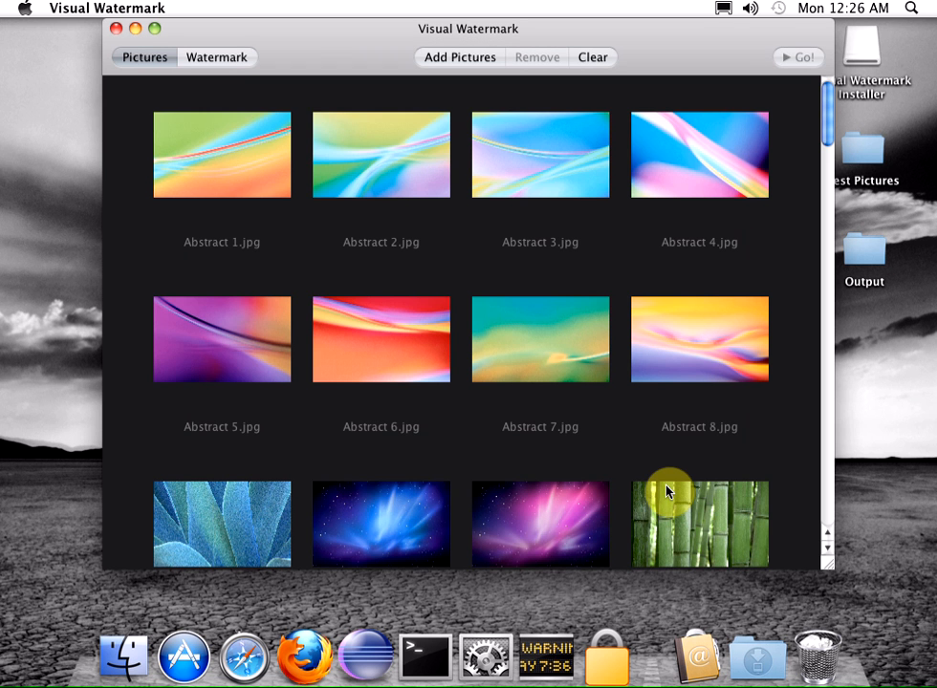
mouse_move(642, 457)
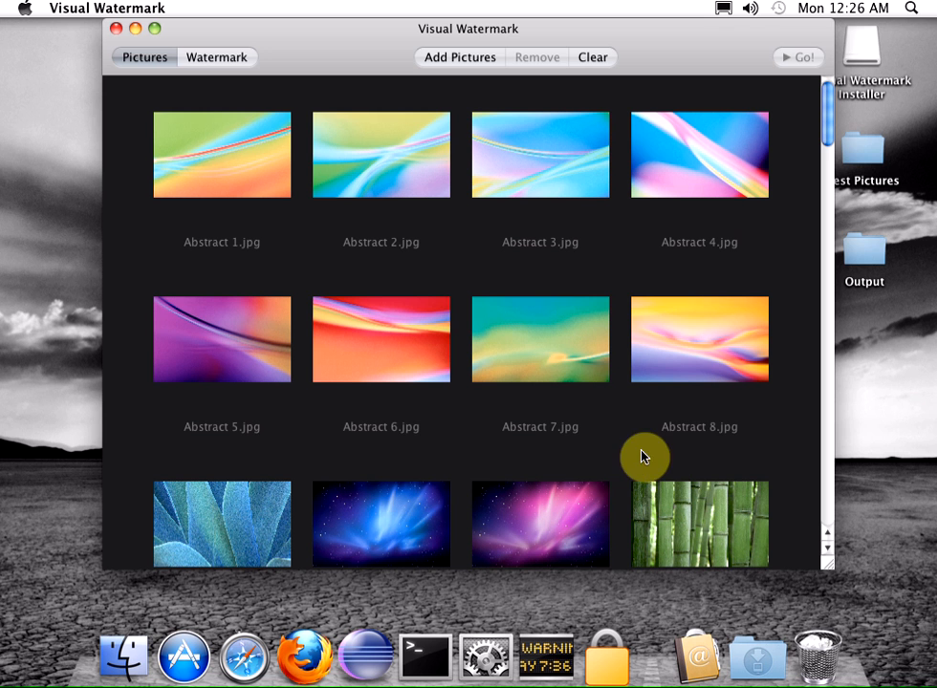
mouse_move(583, 285)
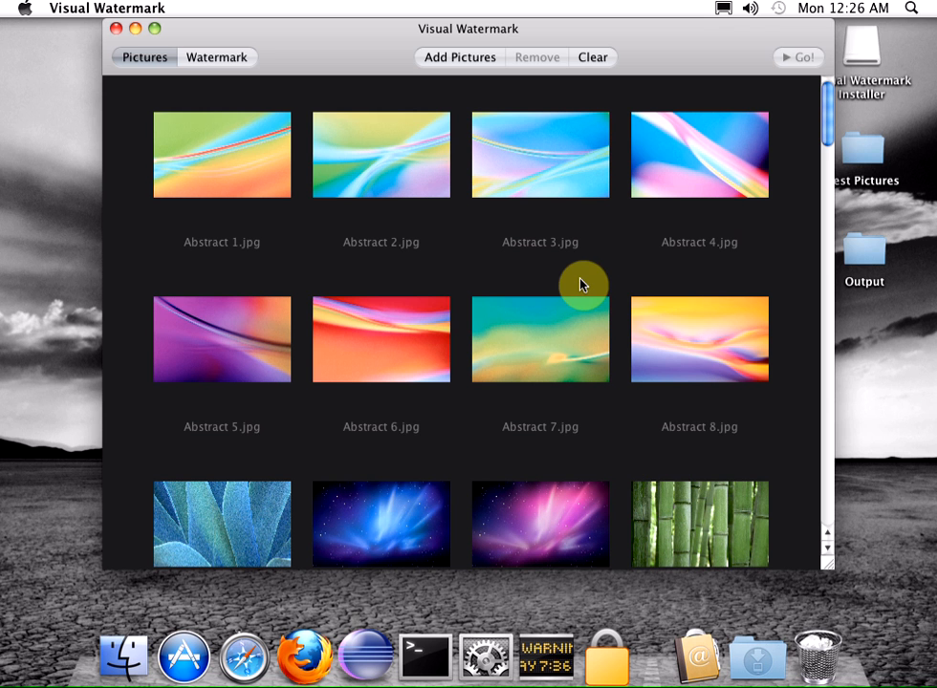
Remove Abstract 3.jpg and Abstract 4.jpg from the picture list.
click(539, 155)
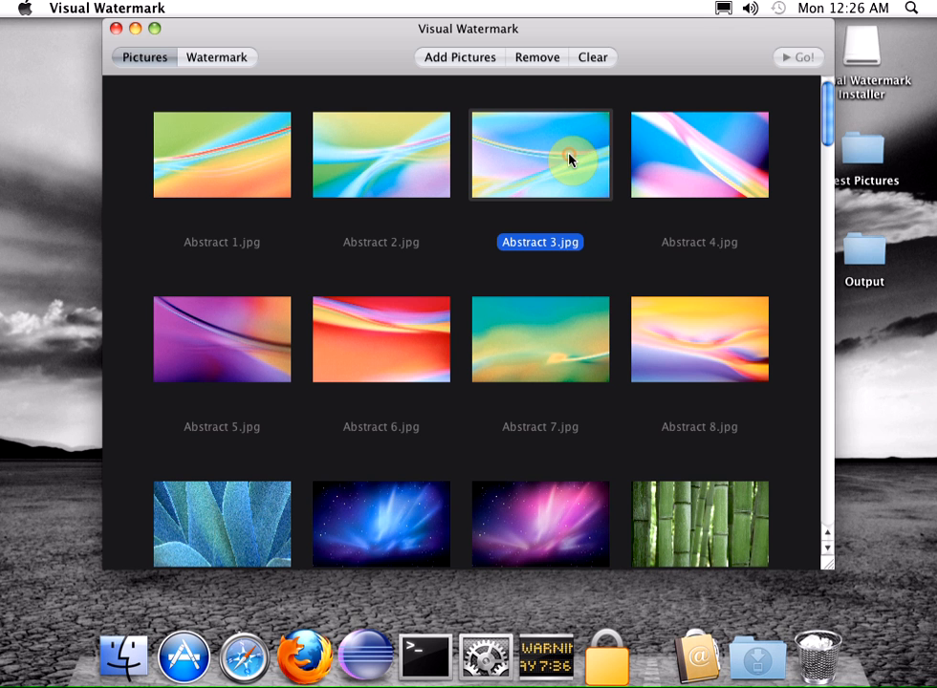
click(699, 154)
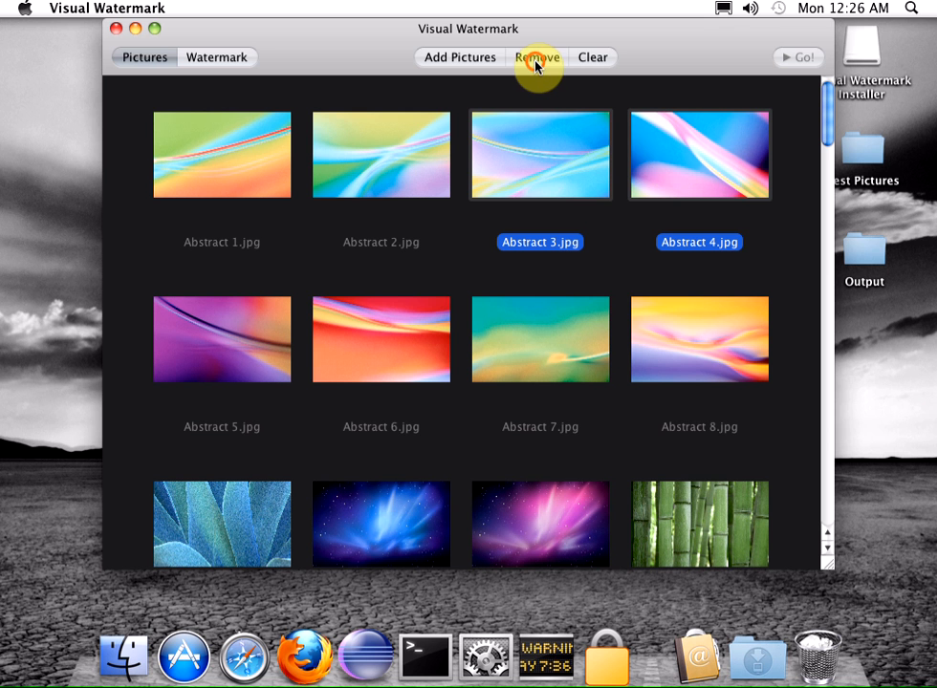
click(540, 57)
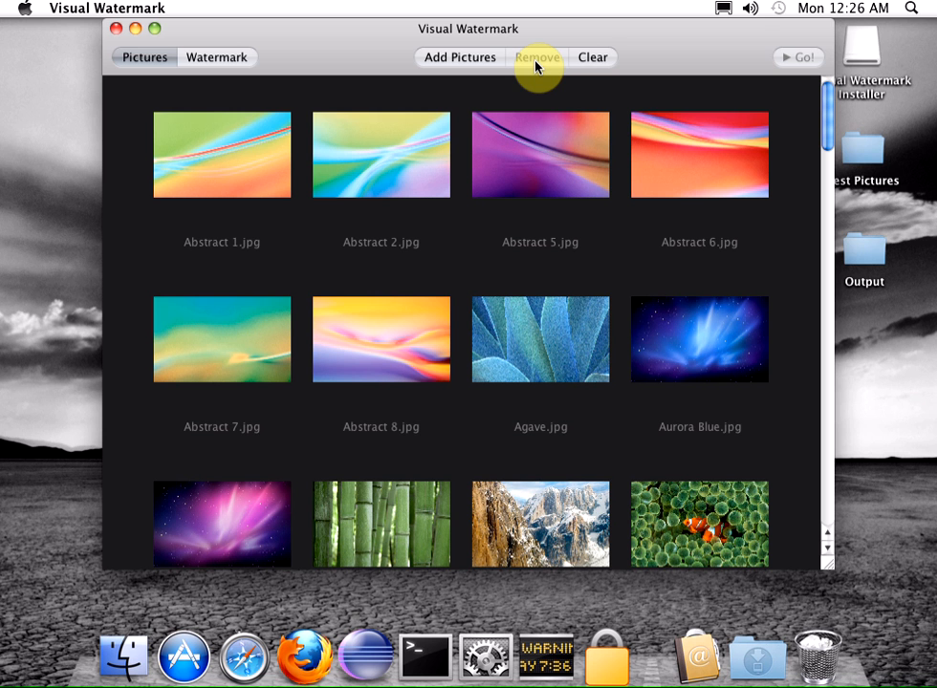
mouse_move(589, 58)
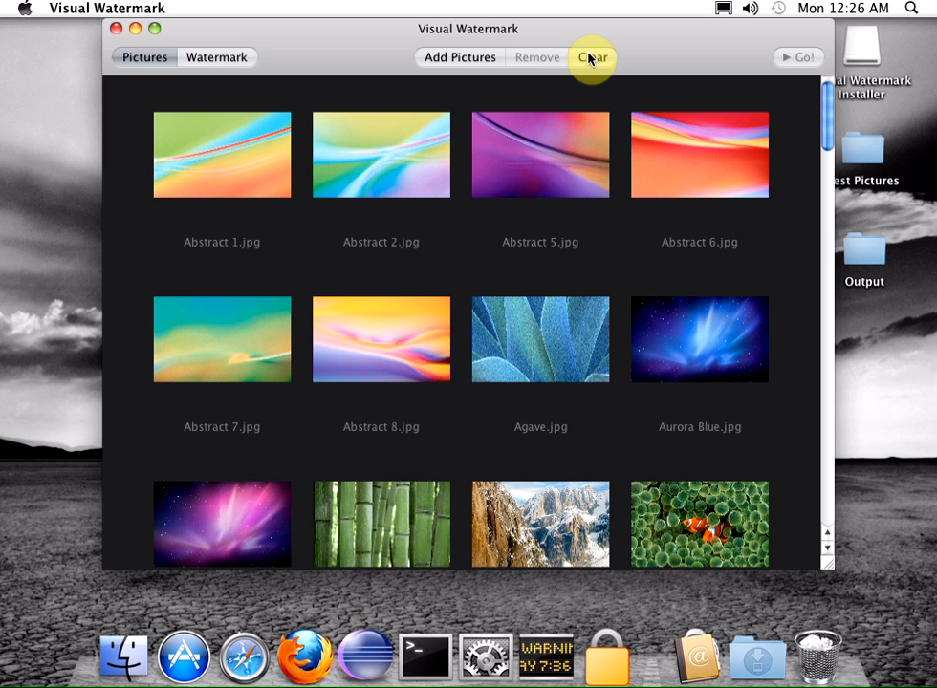
mouse_move(218, 57)
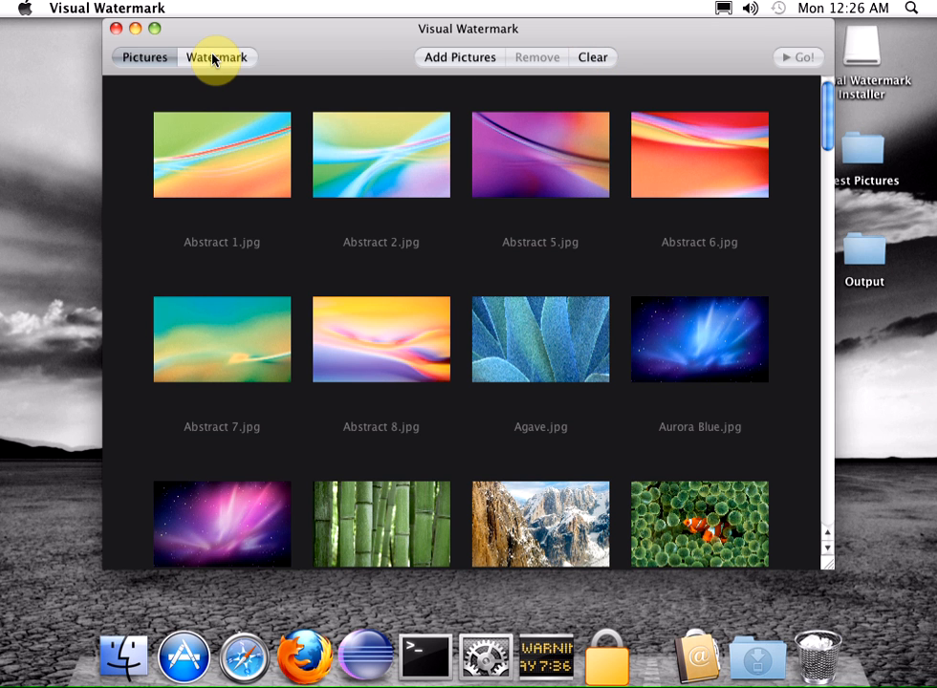
Switch to the Watermark section showing the sample preview image.
click(214, 58)
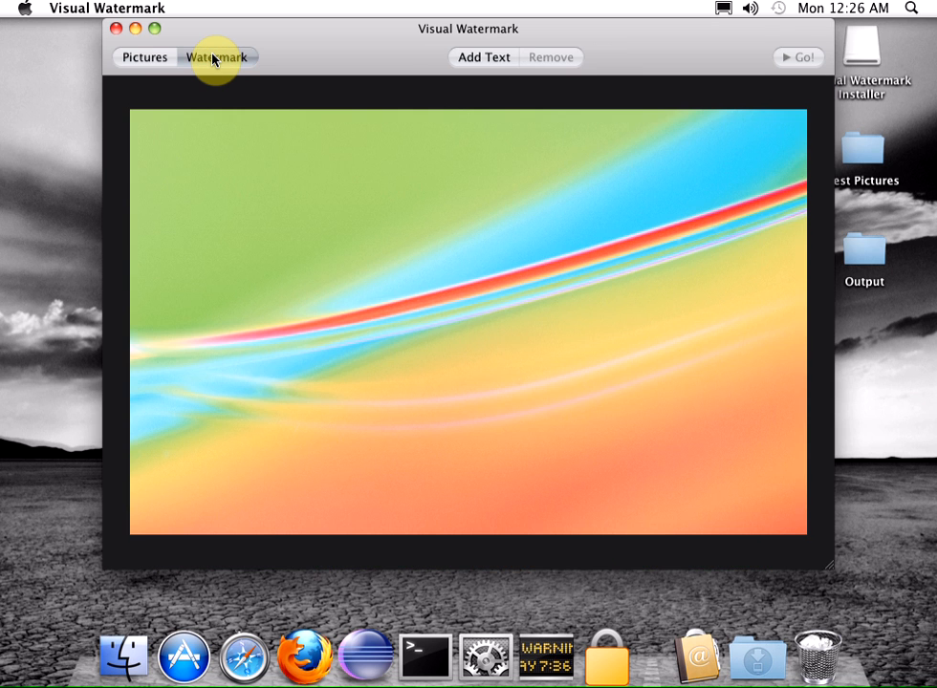
mouse_move(536, 50)
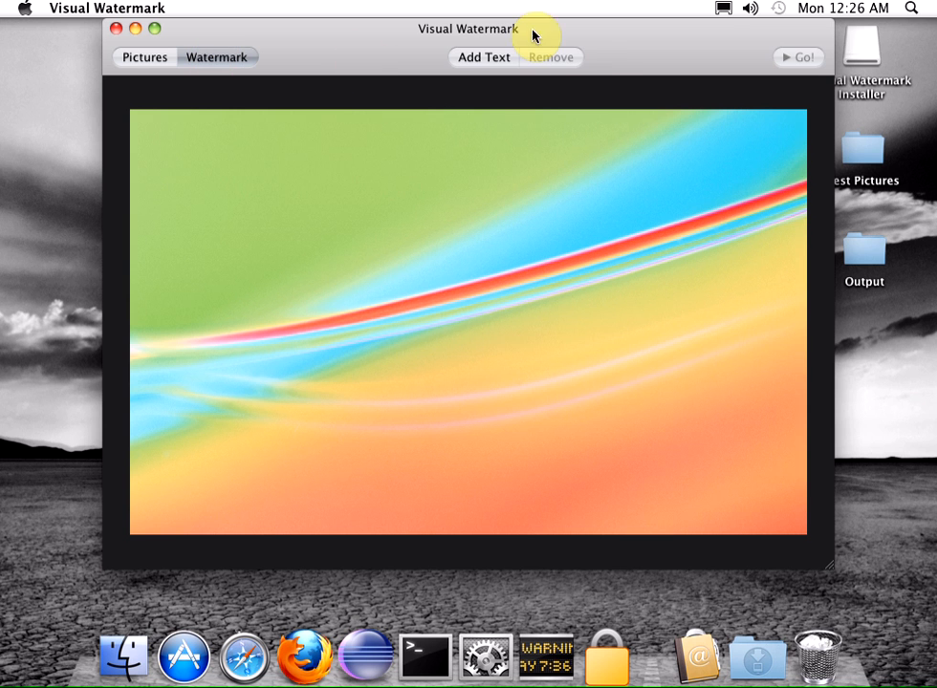
mouse_move(436, 59)
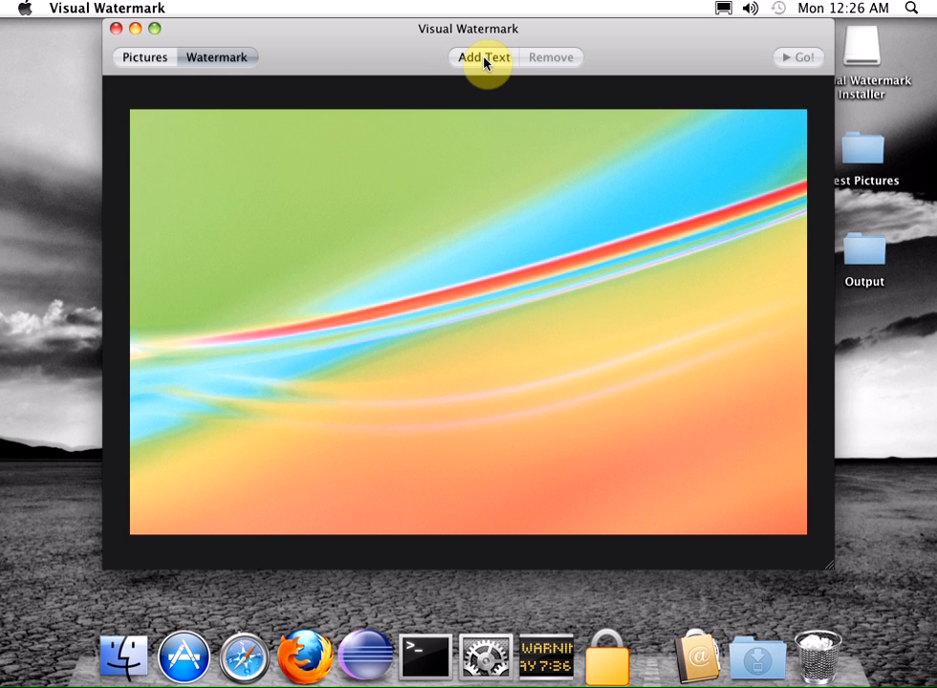
Add a text watermark reading '© 2011 John Doe'.
click(478, 57)
text(© 2)
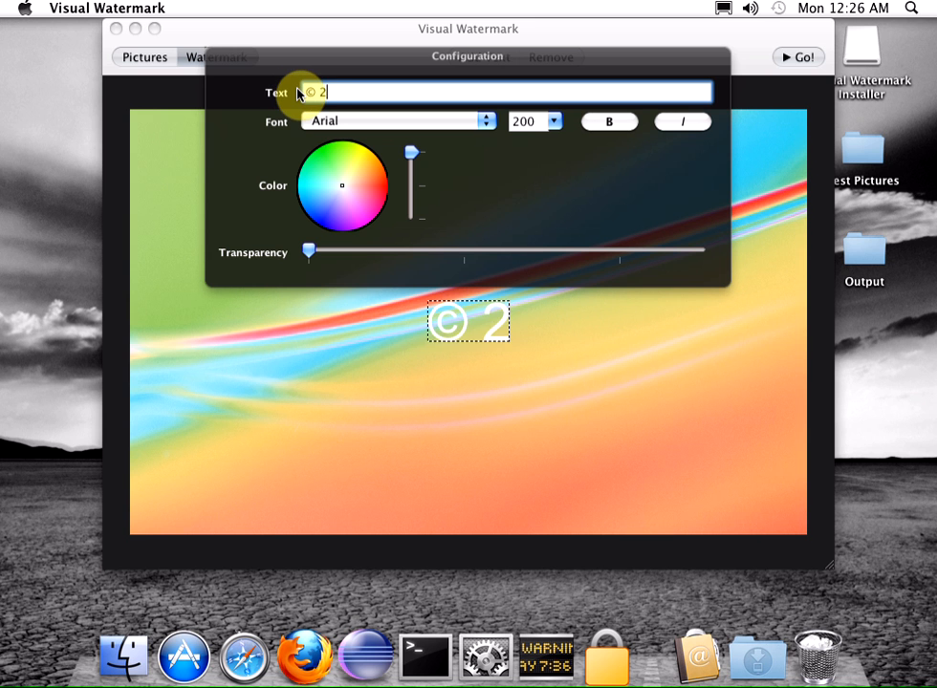
text(011 J)
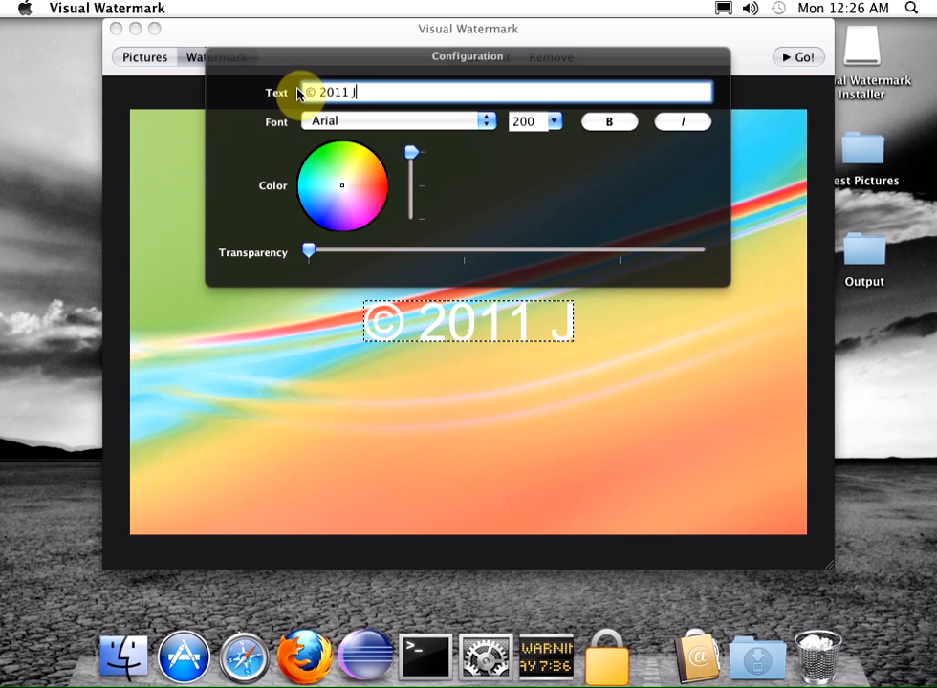
text(ohn Doe)
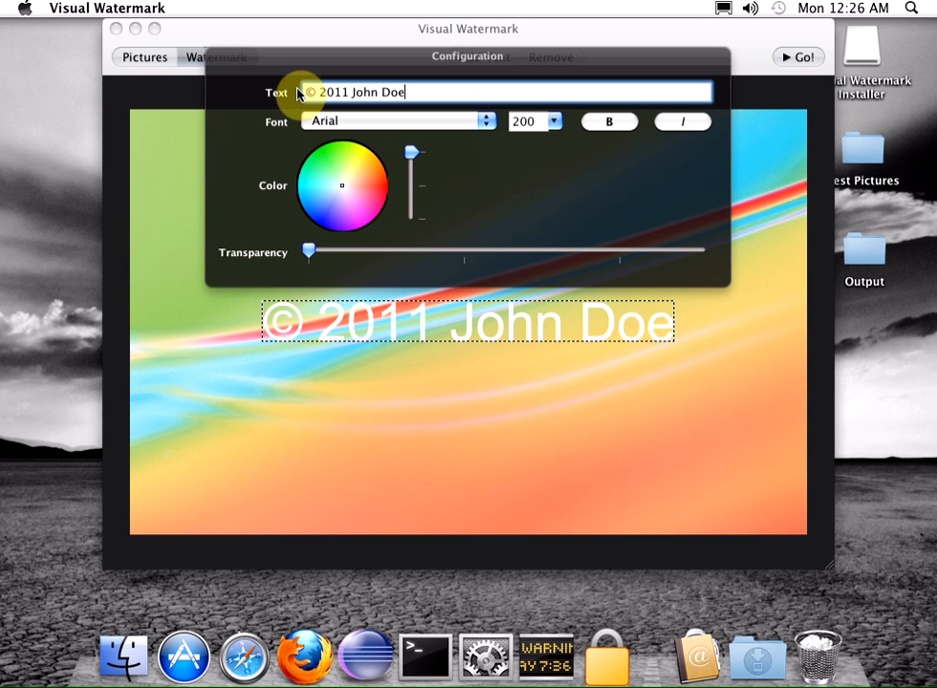
mouse_move(478, 130)
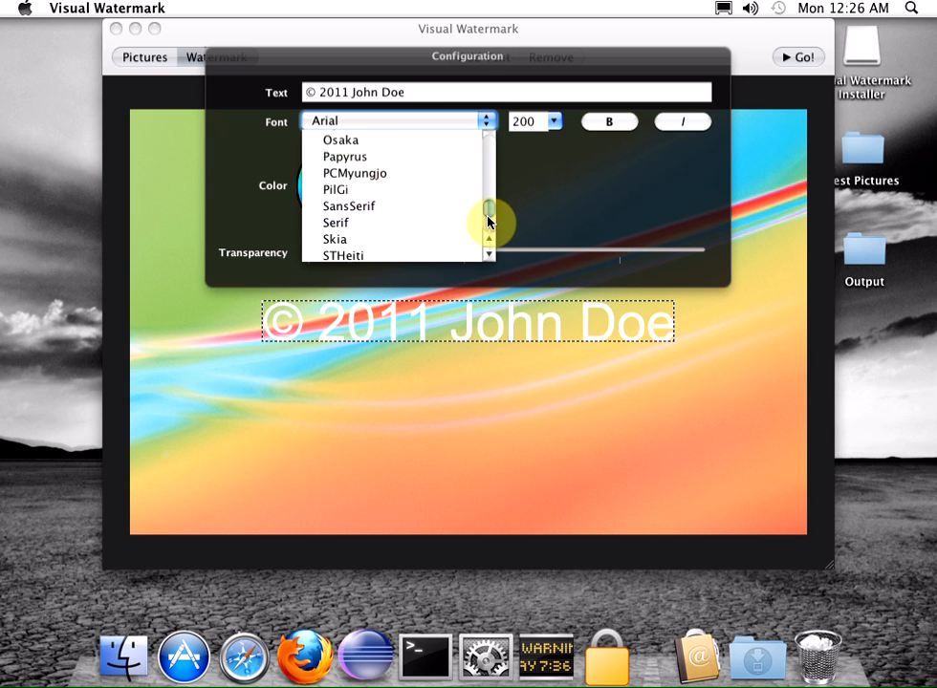
Set the text in Papyrus, darken its colour and make it semi-transparent.
click(345, 157)
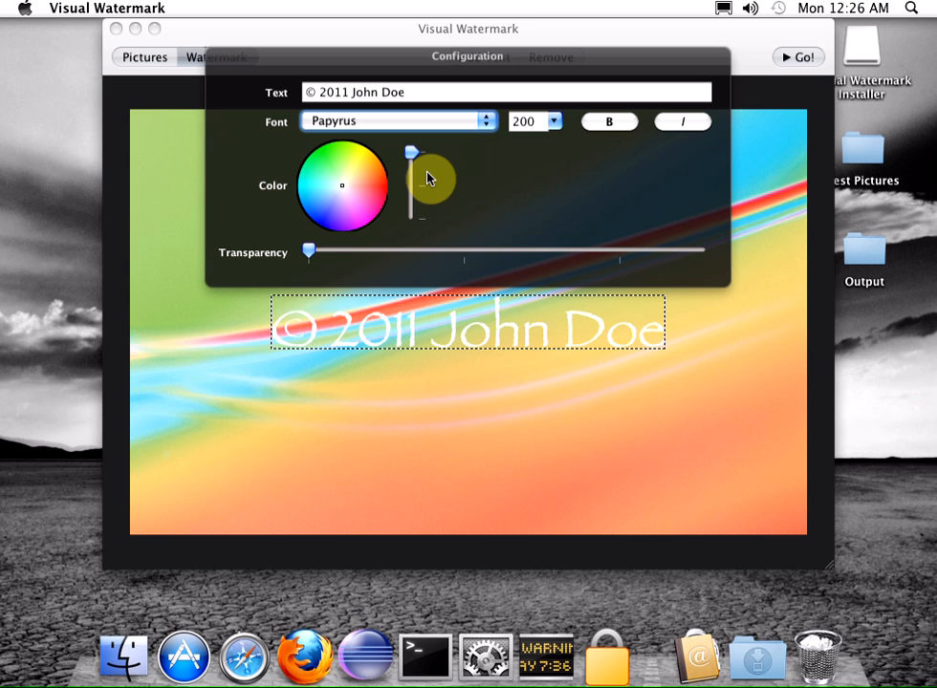
click(340, 190)
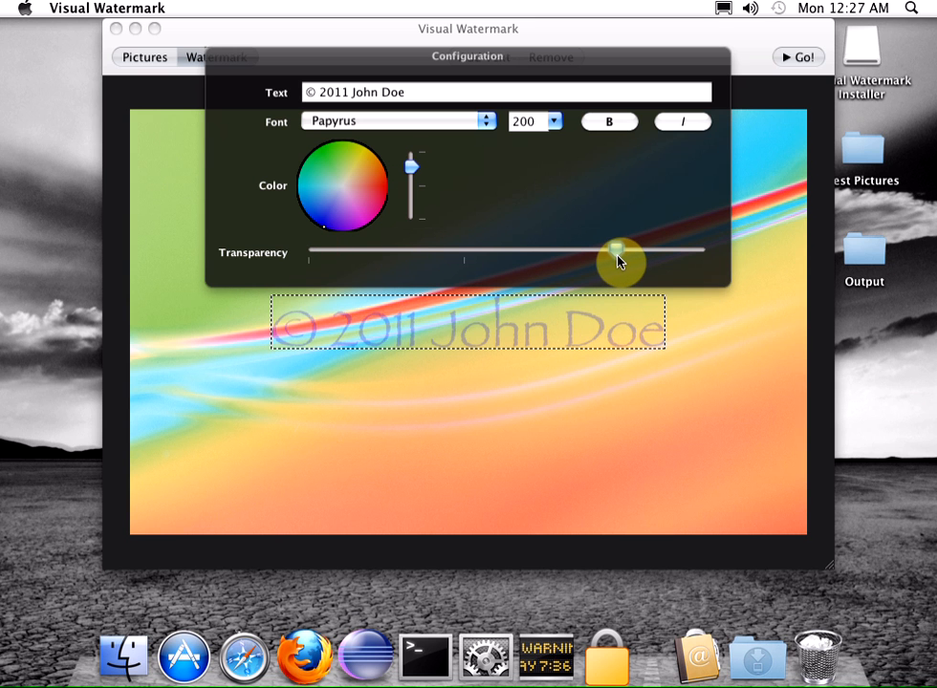
drag(621, 260, 612, 256)
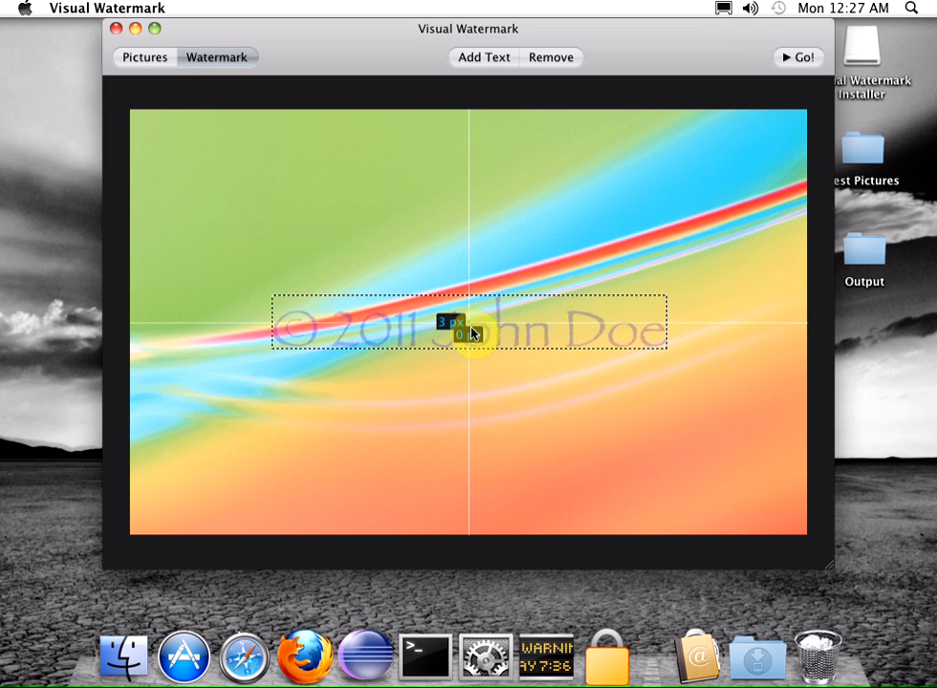
Drag the '© 2011 John Doe' watermark into the preview's lower-right corner.
drag(468, 323, 597, 494)
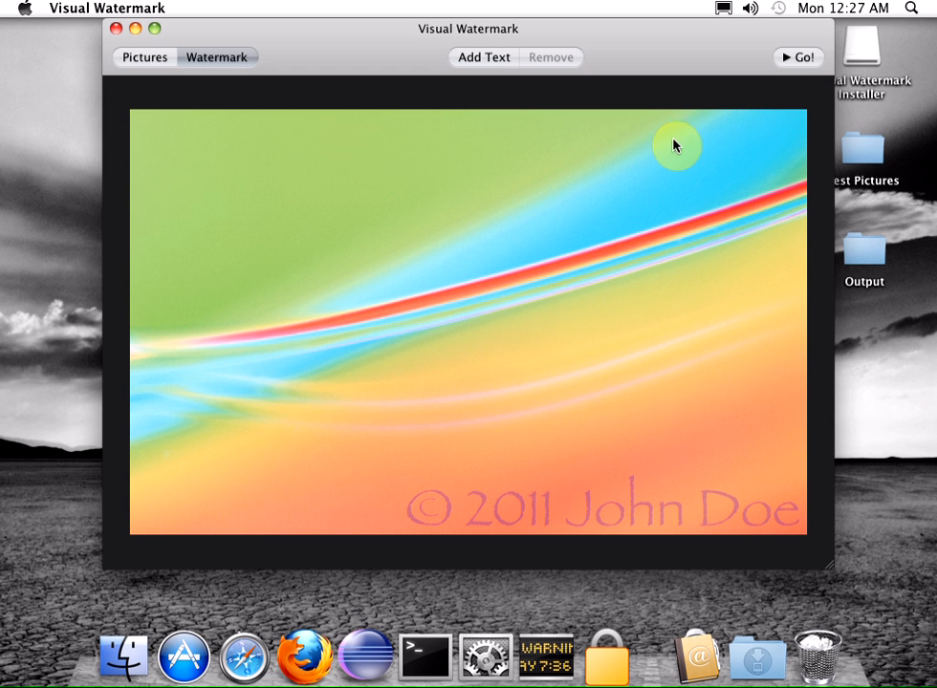
click(800, 57)
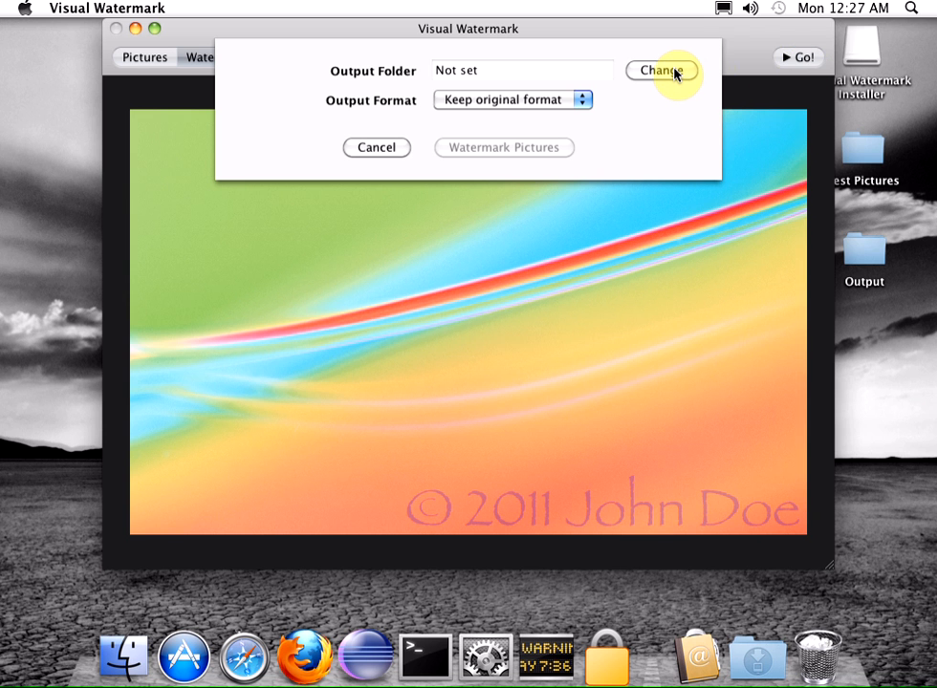
Target Desktop/Output, keep the original format, and run watermarking on all pictures.
click(669, 71)
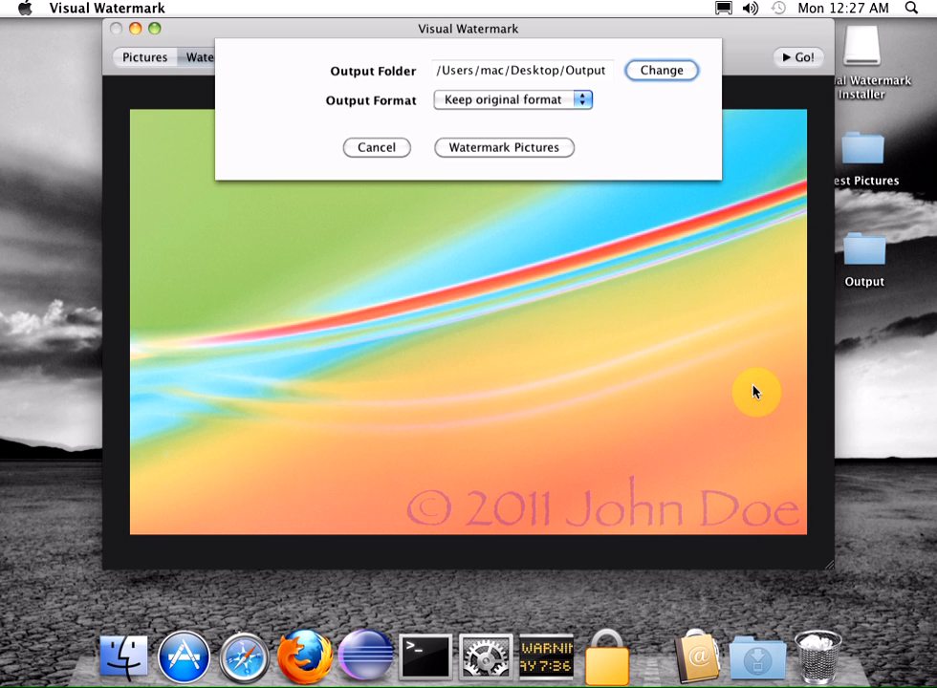
click(509, 99)
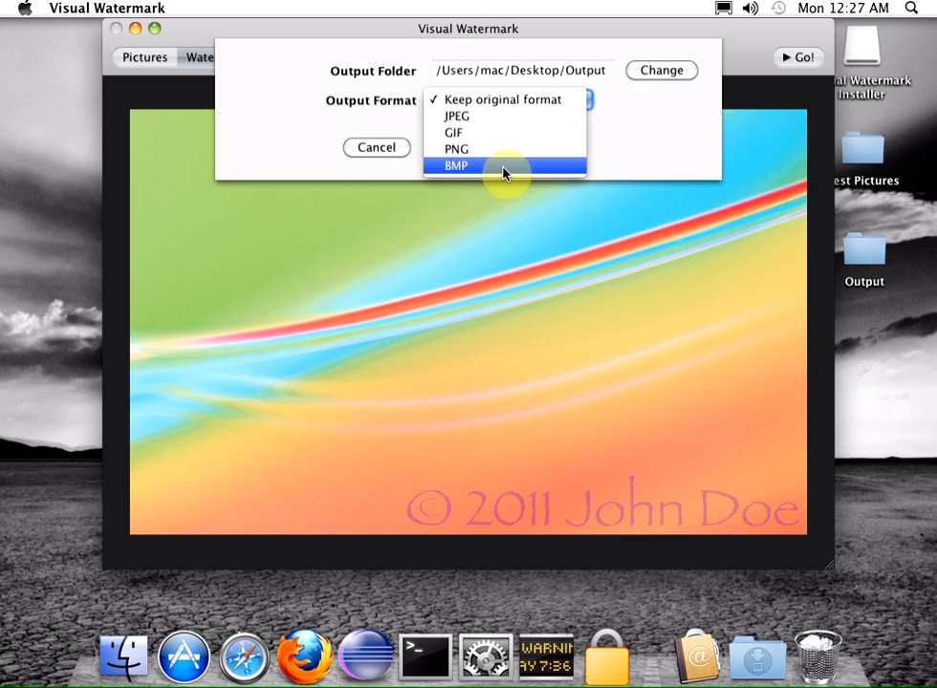
click(497, 100)
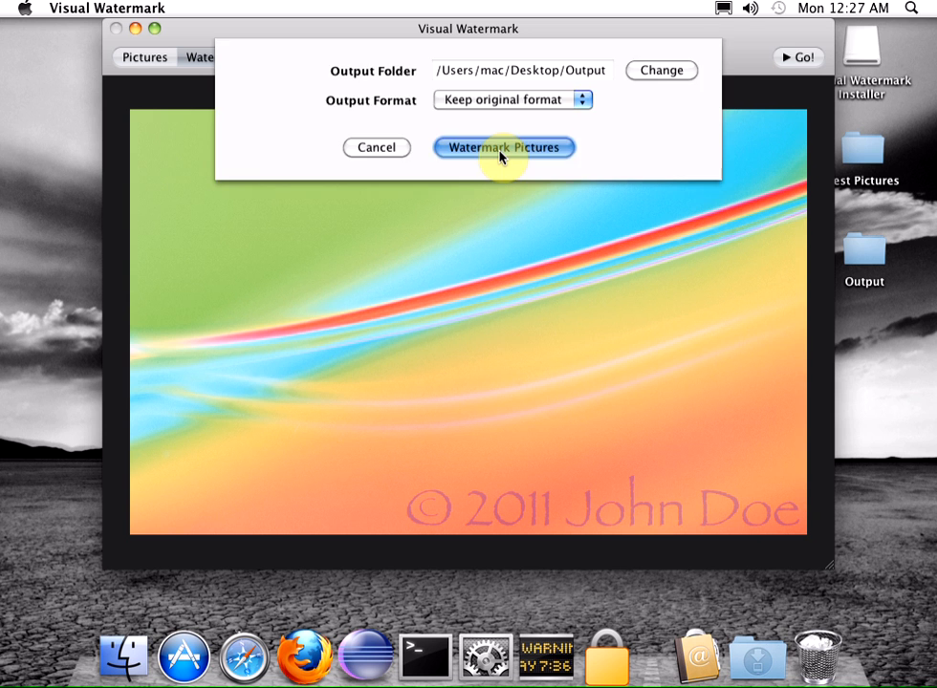
click(505, 148)
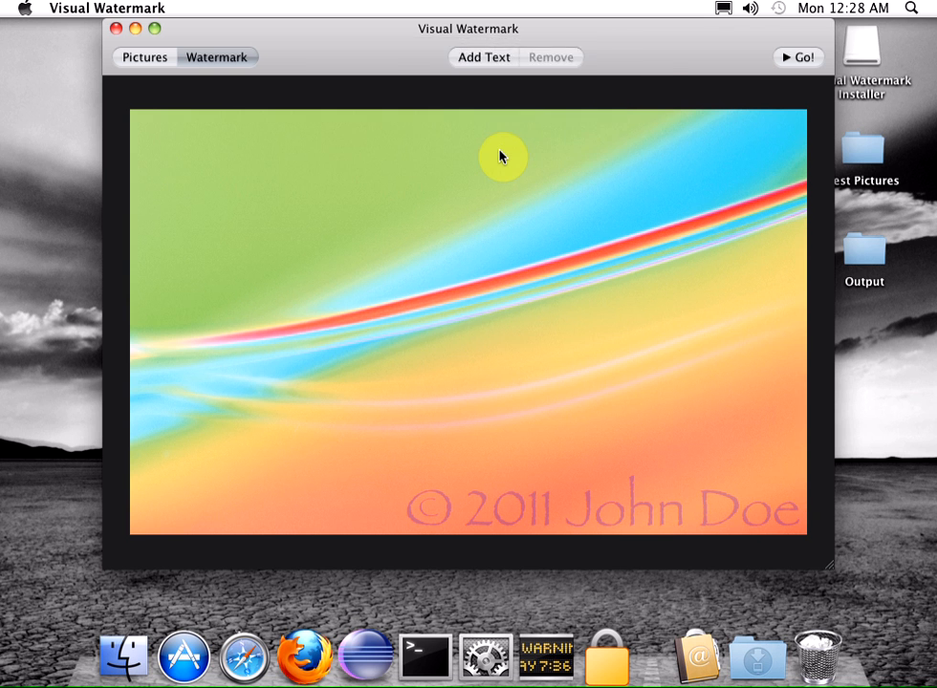
click(798, 57)
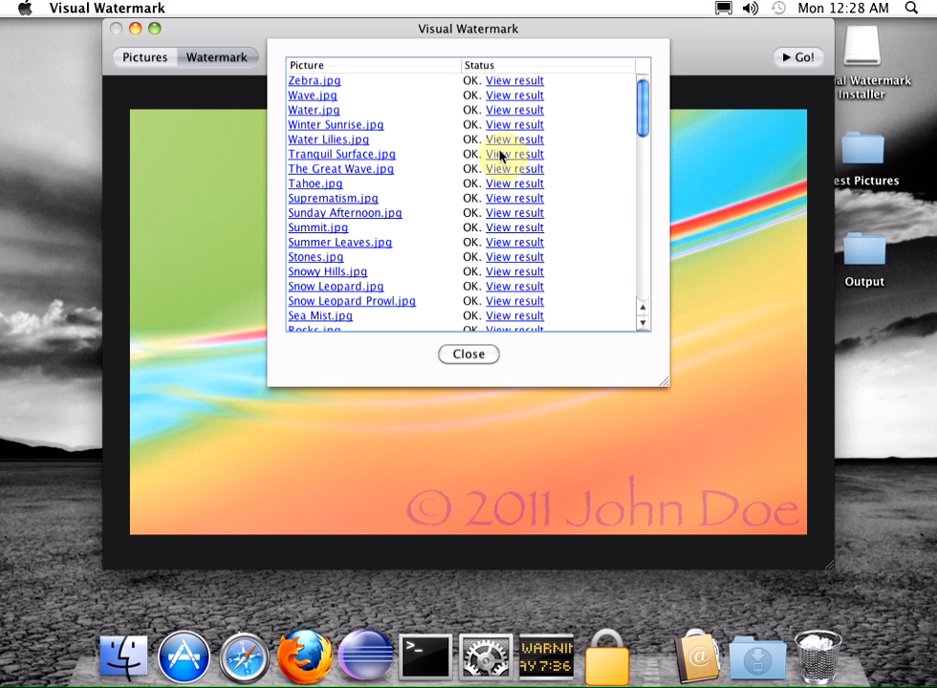
mouse_move(374, 73)
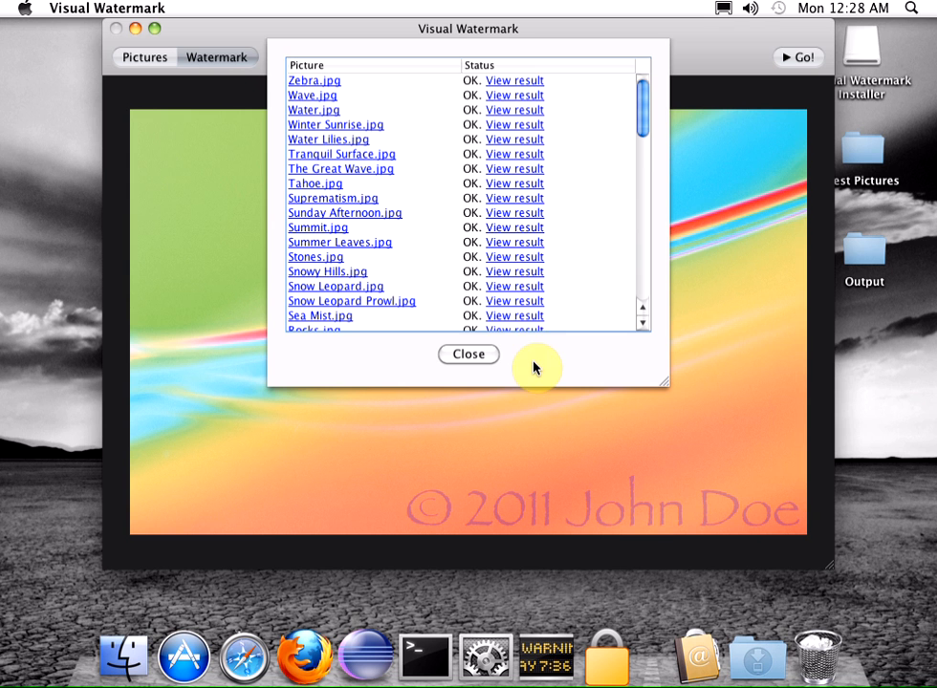
click(468, 354)
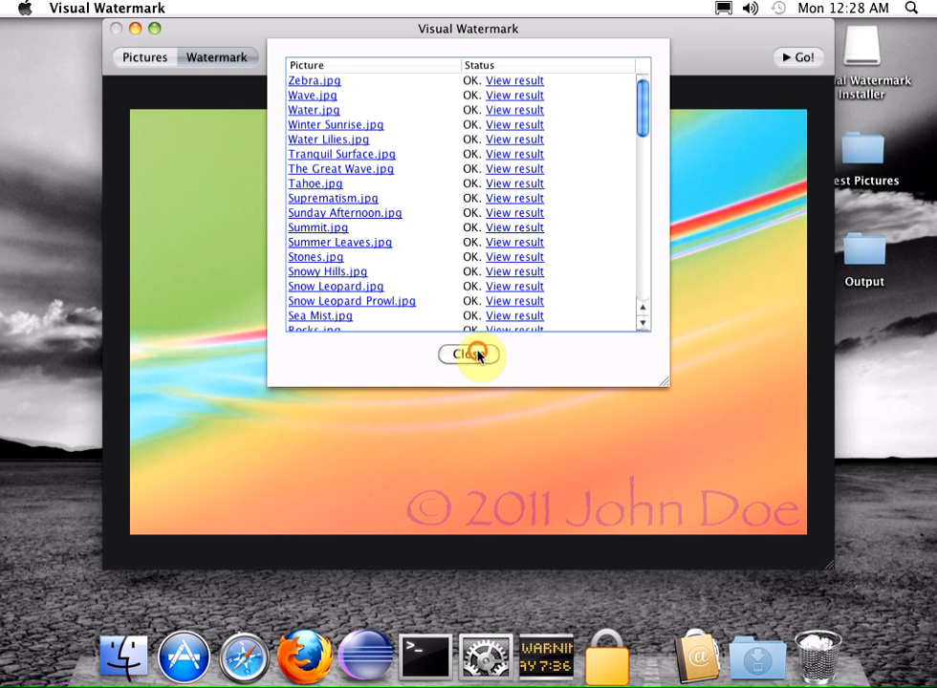
click(470, 353)
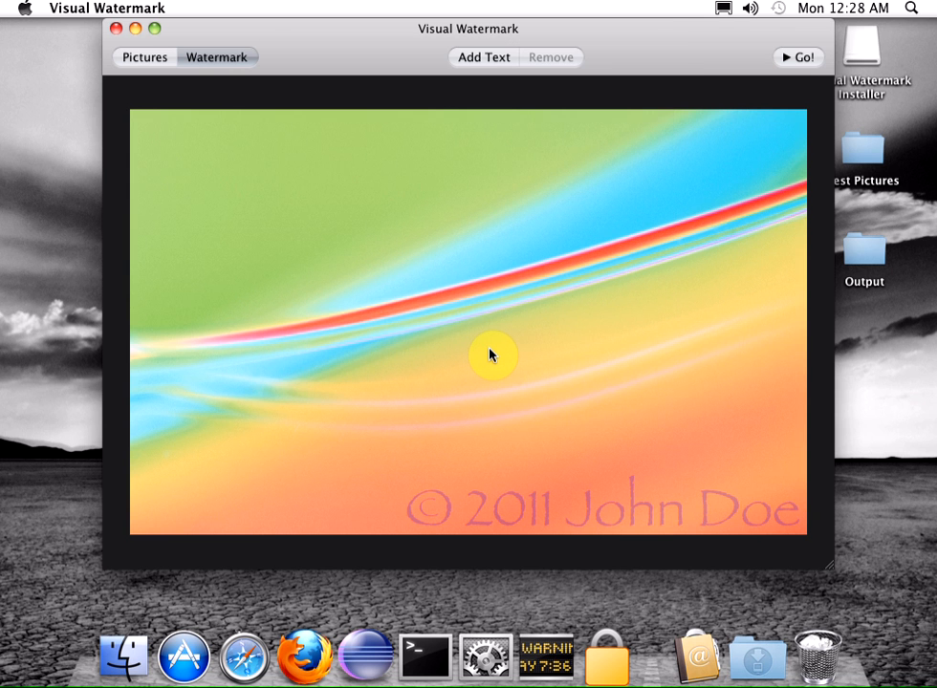